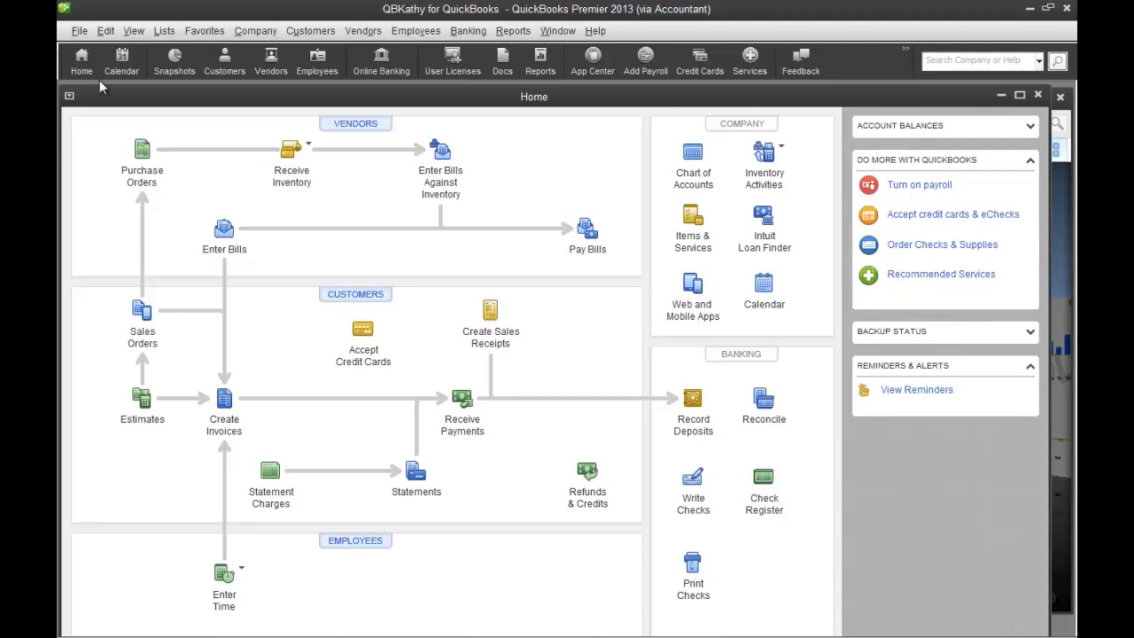
{"action": "mouse_move", "coordinate": [372, 239]}
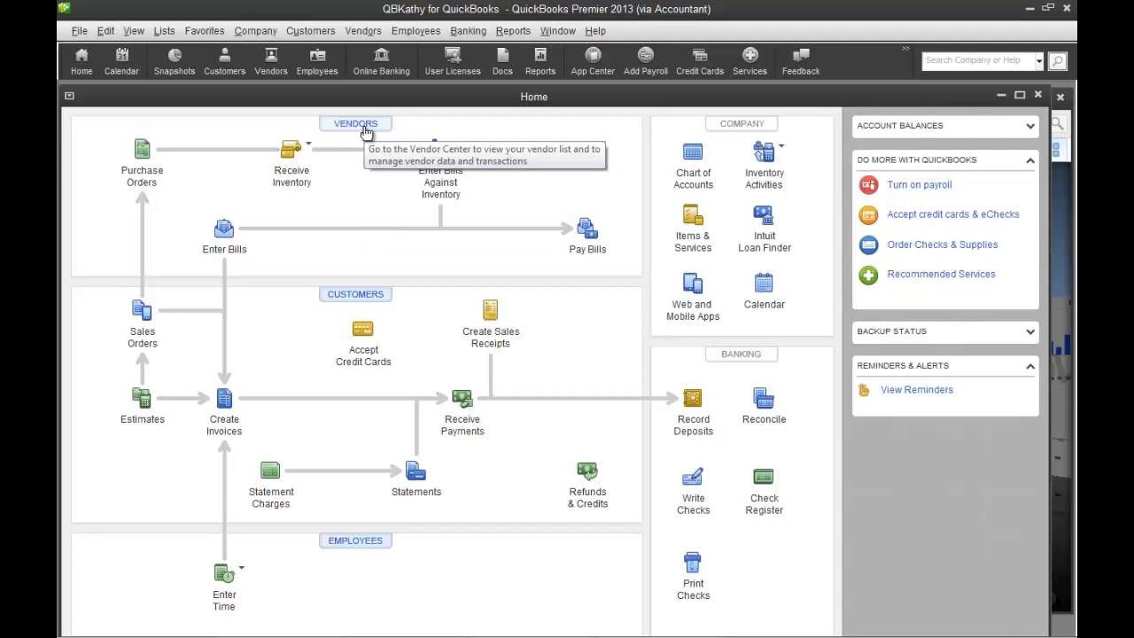
{"action": "mouse_move", "coordinate": [726, 263]}
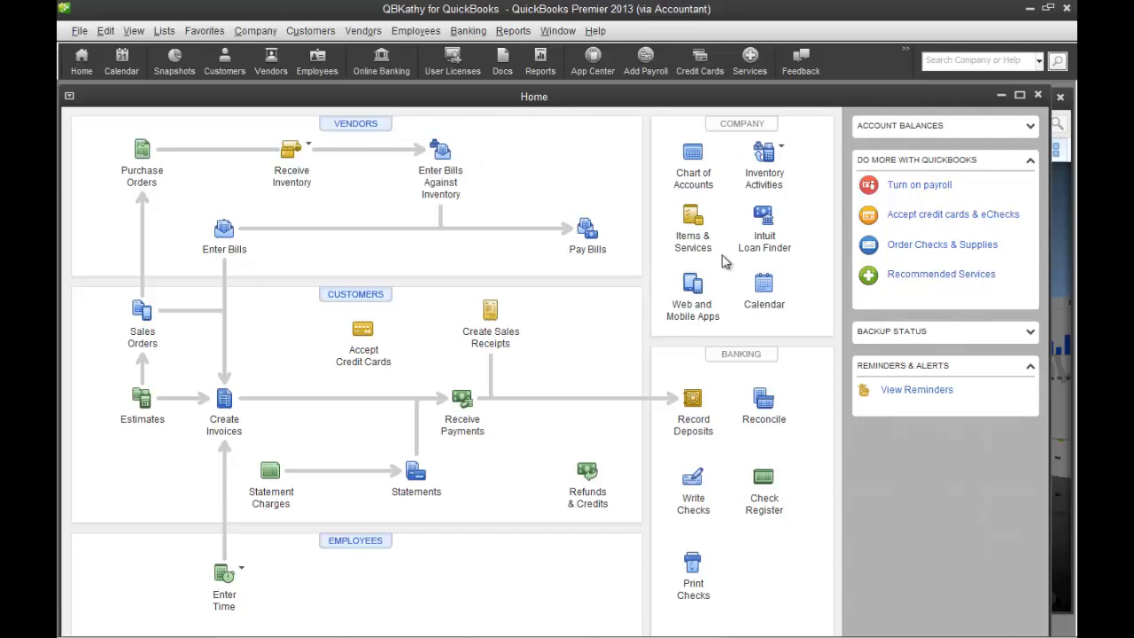
{"action": "mouse_move", "coordinate": [730, 399]}
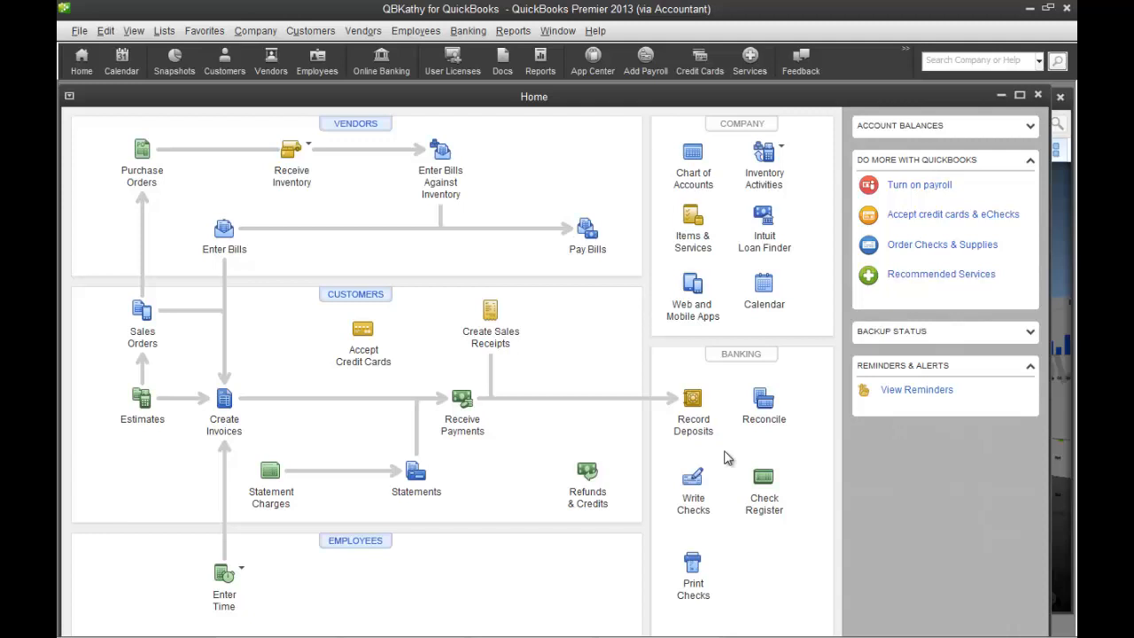
{"action": "mouse_move", "coordinate": [505, 324]}
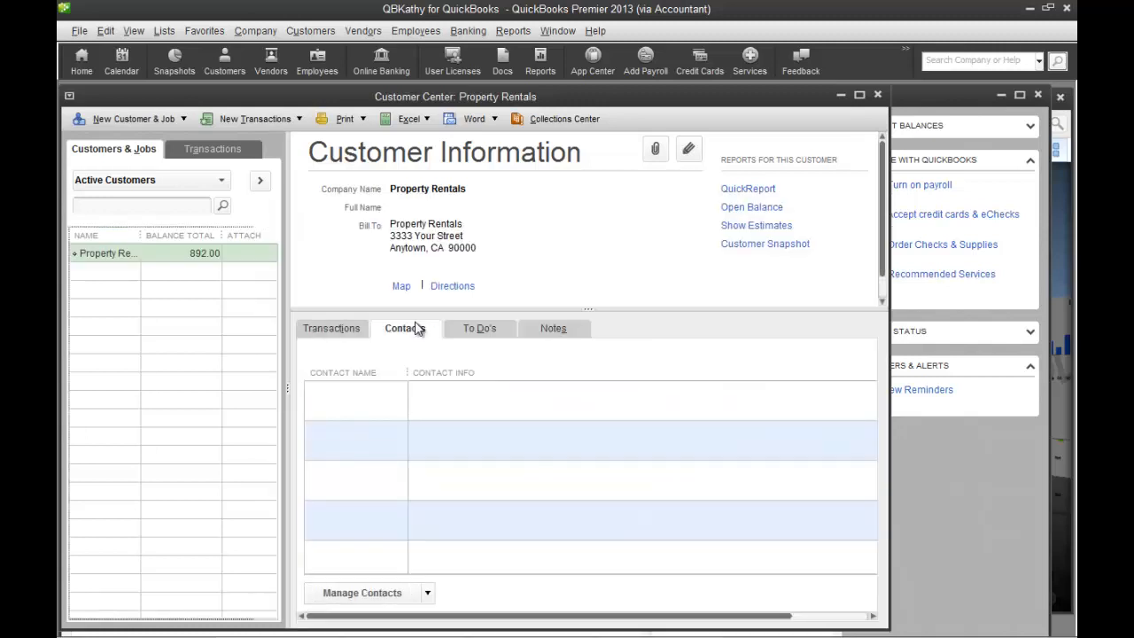
Review the To Do's and Notes for Property Rentals, then move on to the Report Center
{"action": "left_click", "coordinate": [479, 328]}
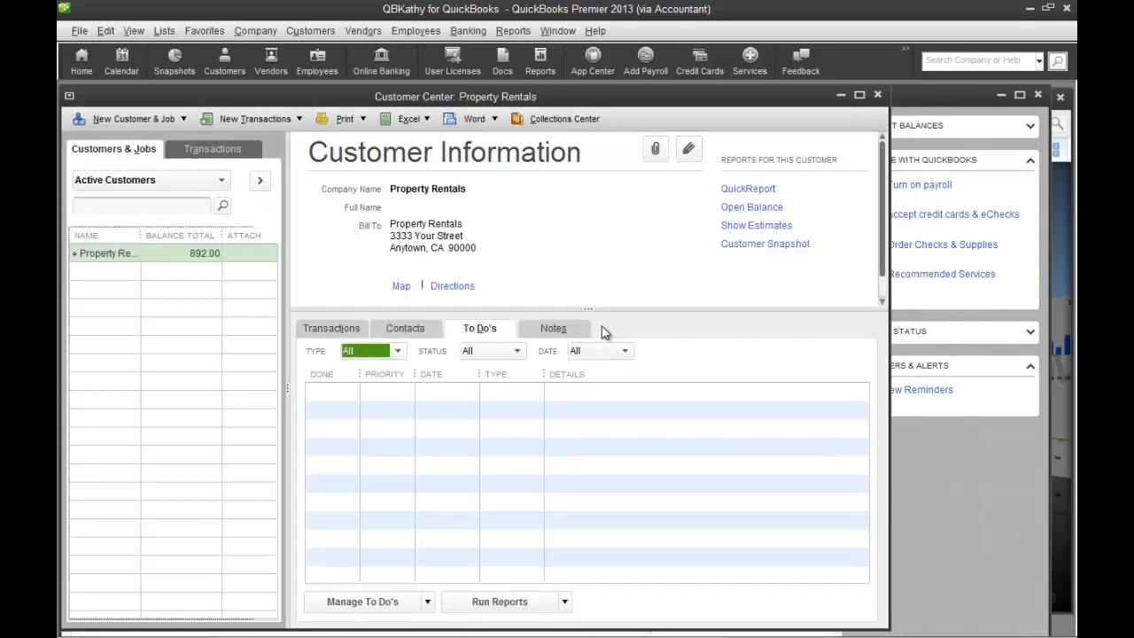
{"action": "left_click", "coordinate": [553, 328]}
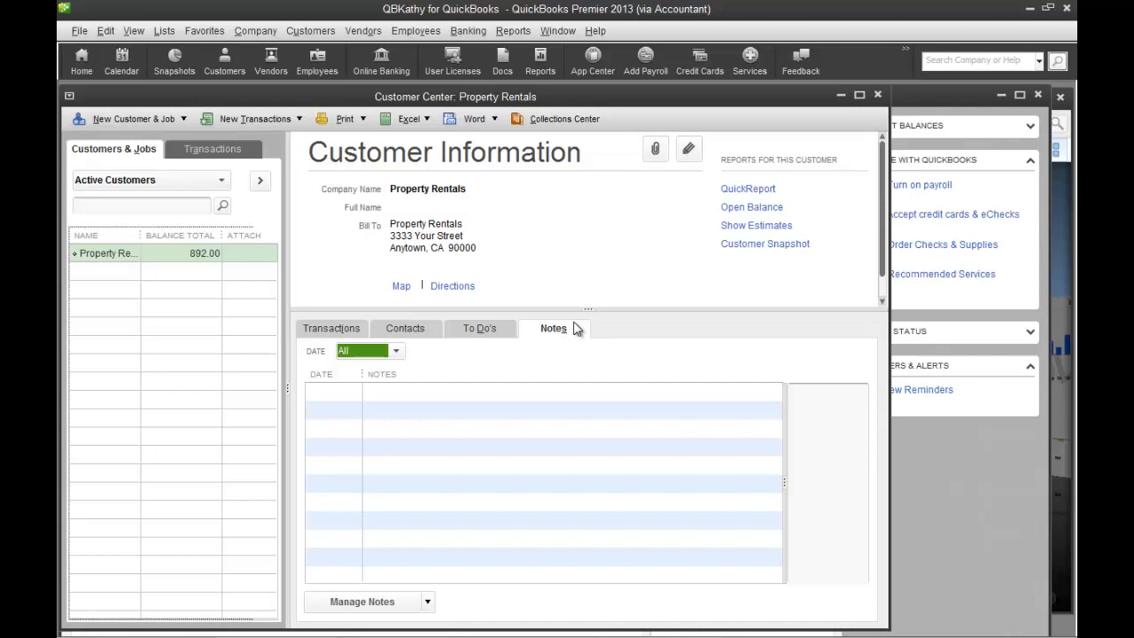
{"action": "left_click", "coordinate": [540, 61]}
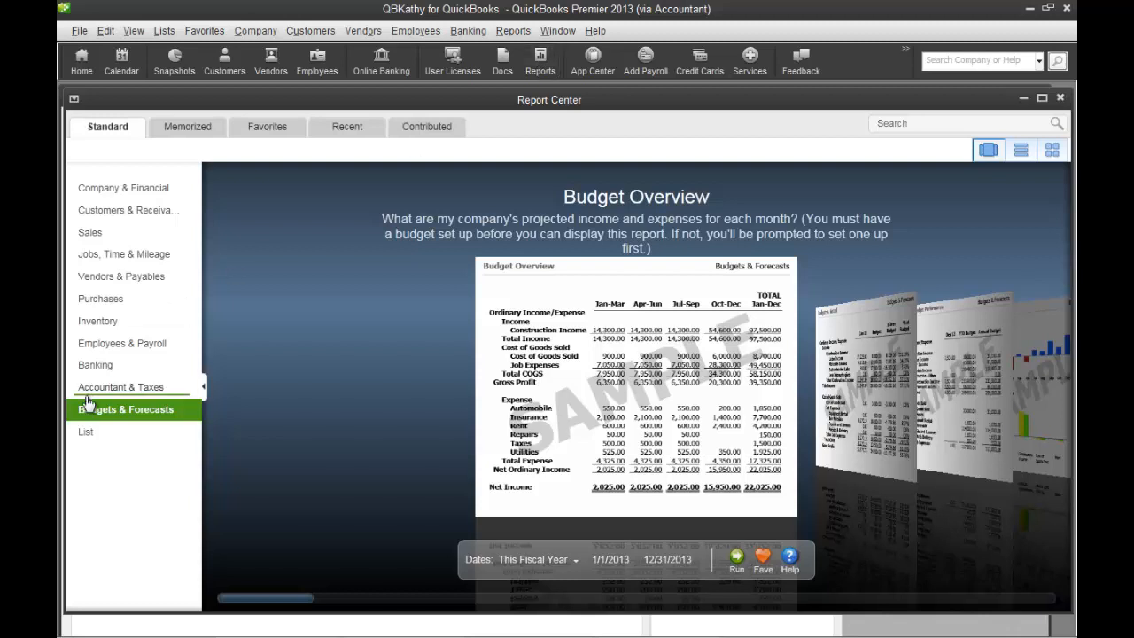
Browse the Company & Financial report category showing the Profit & Loss Standard sample
{"action": "left_click", "coordinate": [124, 188]}
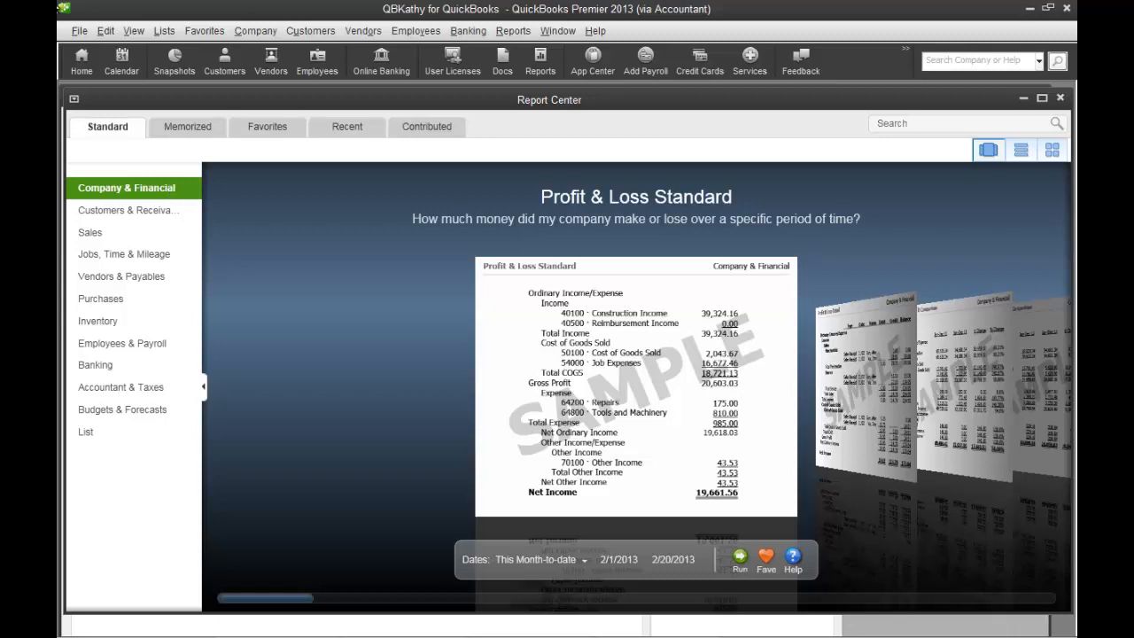
{"action": "left_click", "coordinate": [310, 30]}
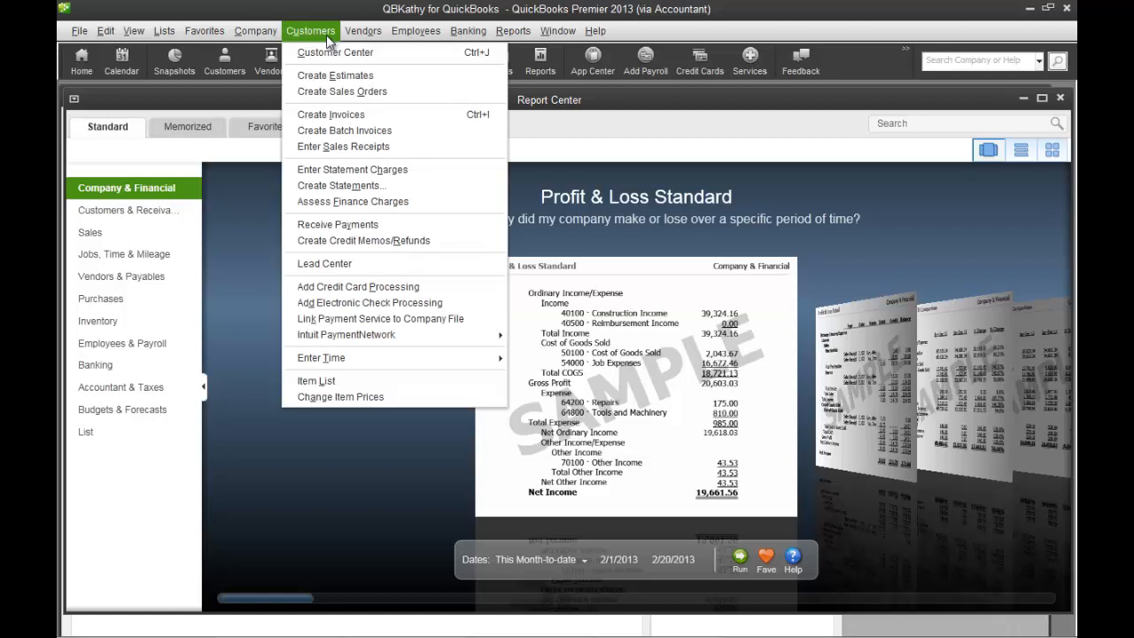
{"action": "mouse_move", "coordinate": [340, 262]}
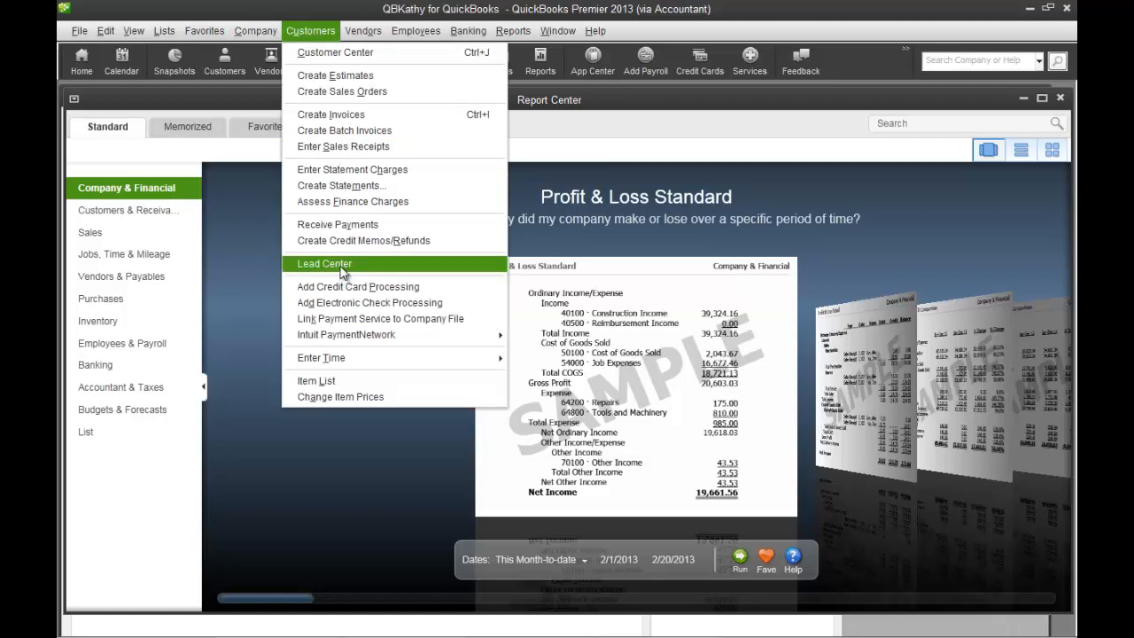
{"action": "left_click", "coordinate": [324, 262]}
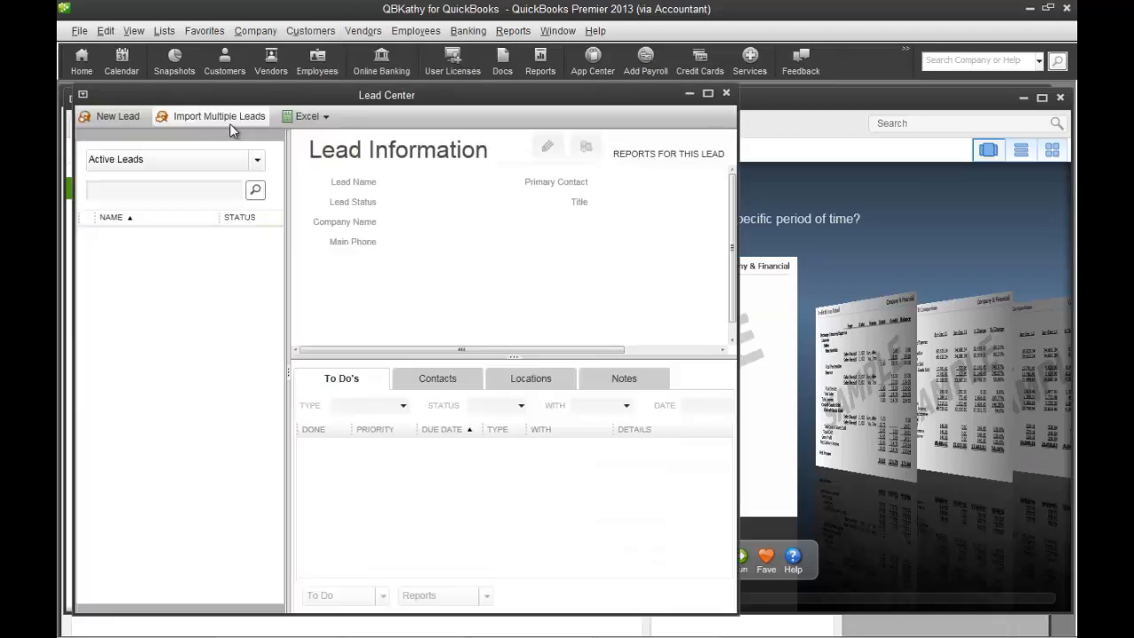
{"action": "left_click", "coordinate": [220, 117]}
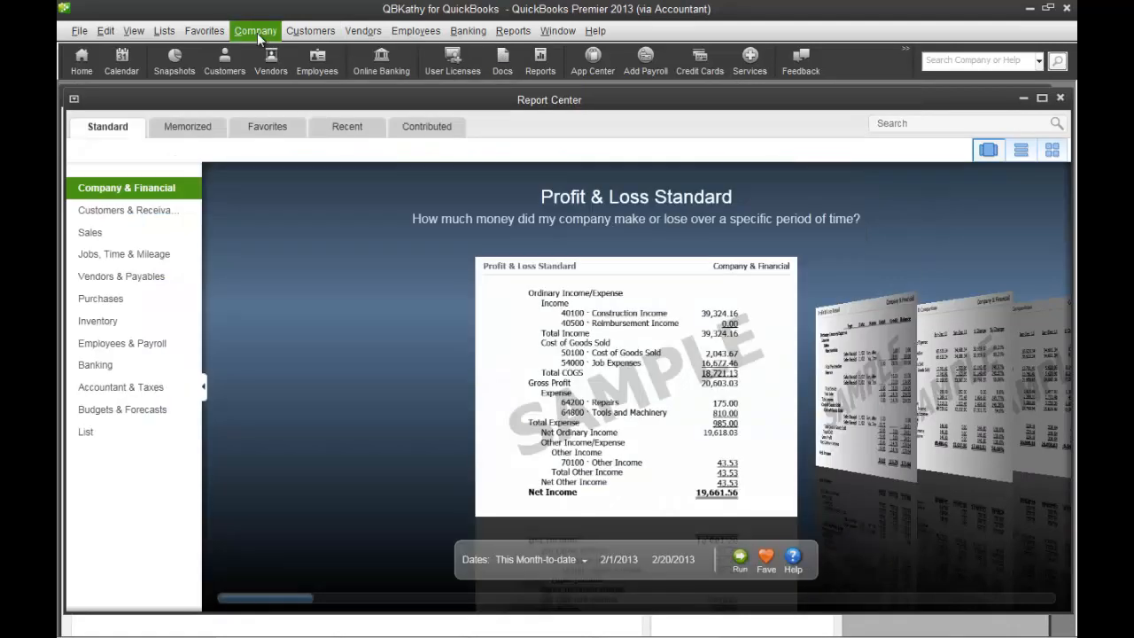
{"action": "left_click", "coordinate": [468, 30]}
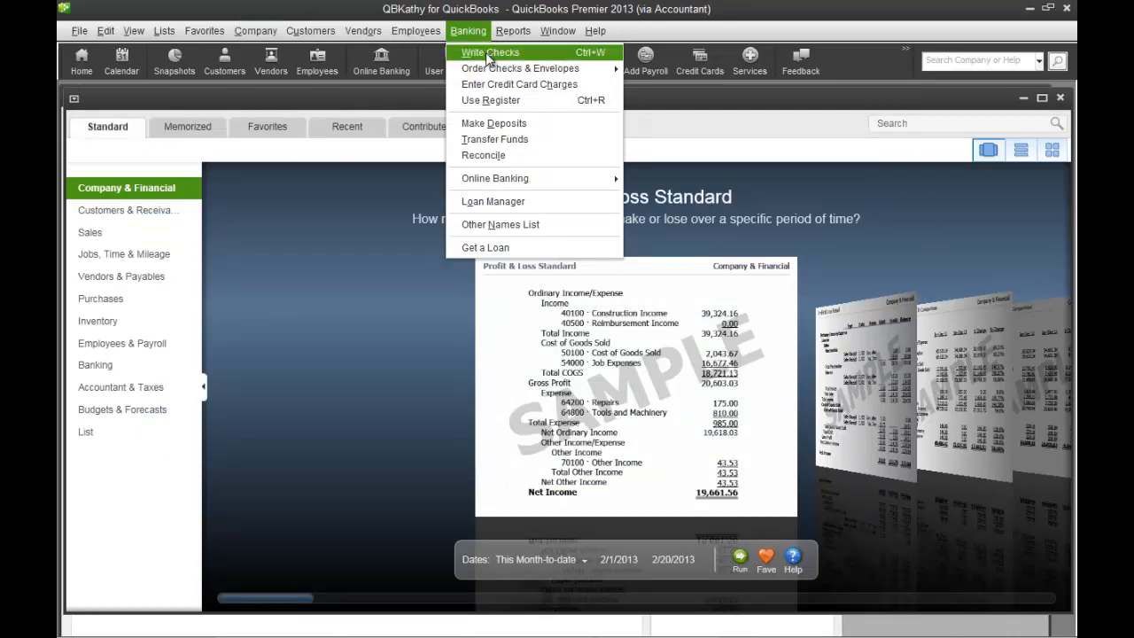
Write a check to New Sample Vendor, review its empty Attachments window and close it
{"action": "left_click", "coordinate": [489, 54]}
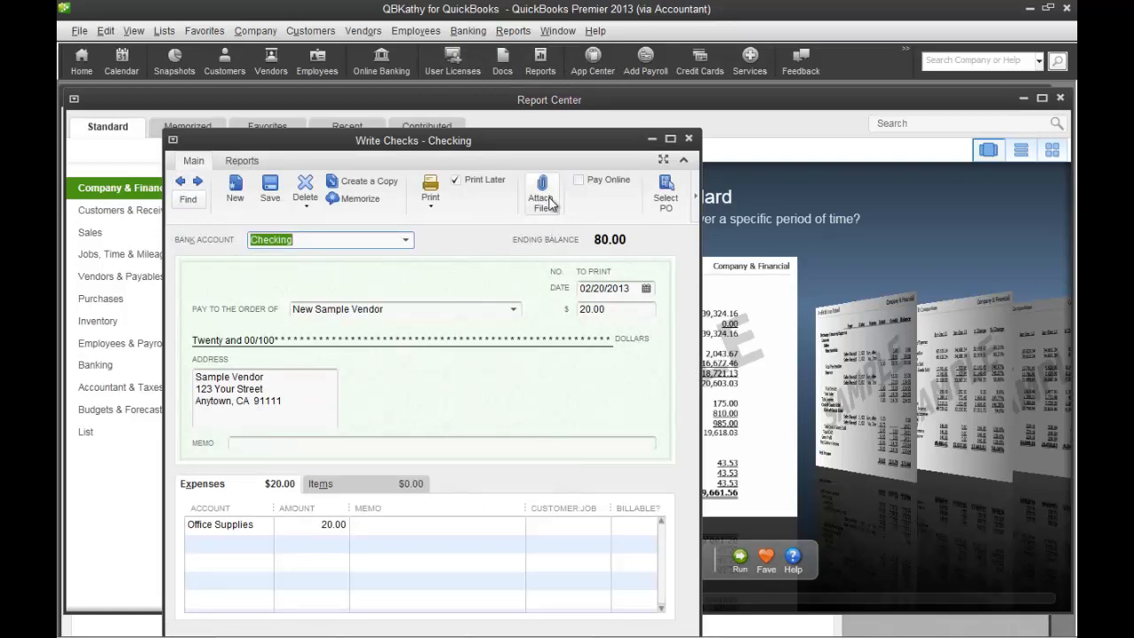
{"action": "left_click", "coordinate": [542, 191]}
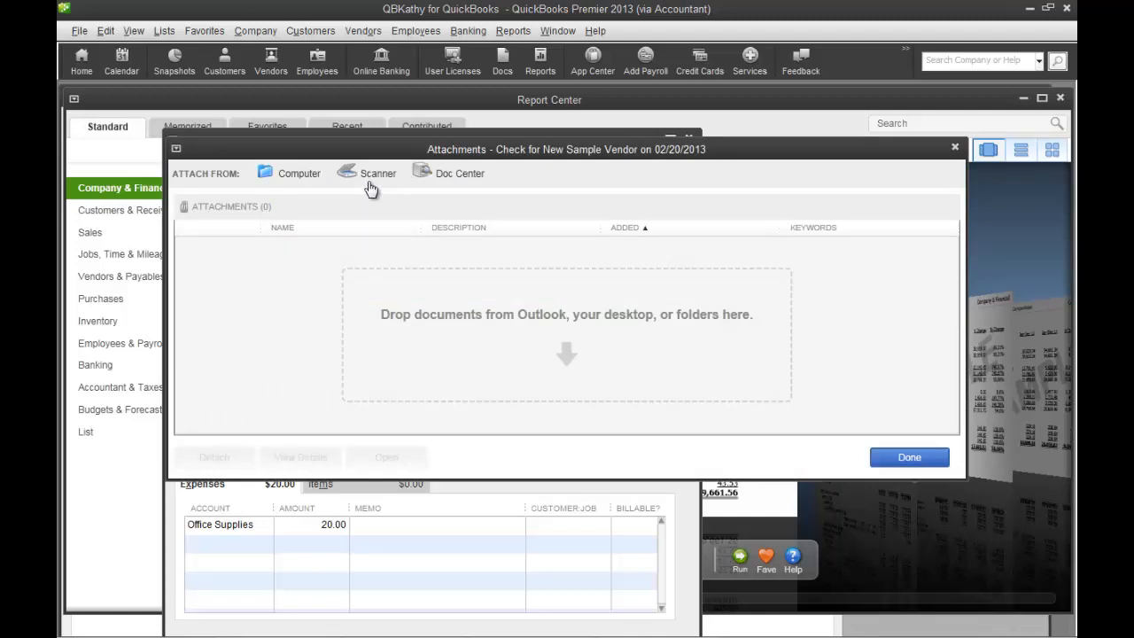
{"action": "mouse_move", "coordinate": [310, 182]}
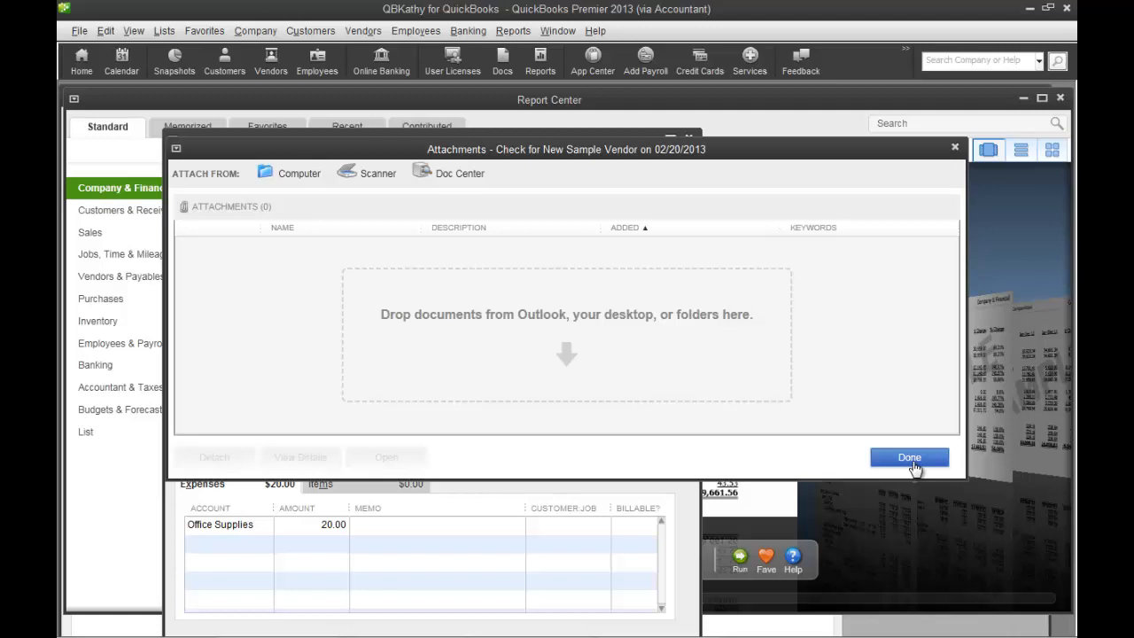
{"action": "left_click", "coordinate": [909, 457]}
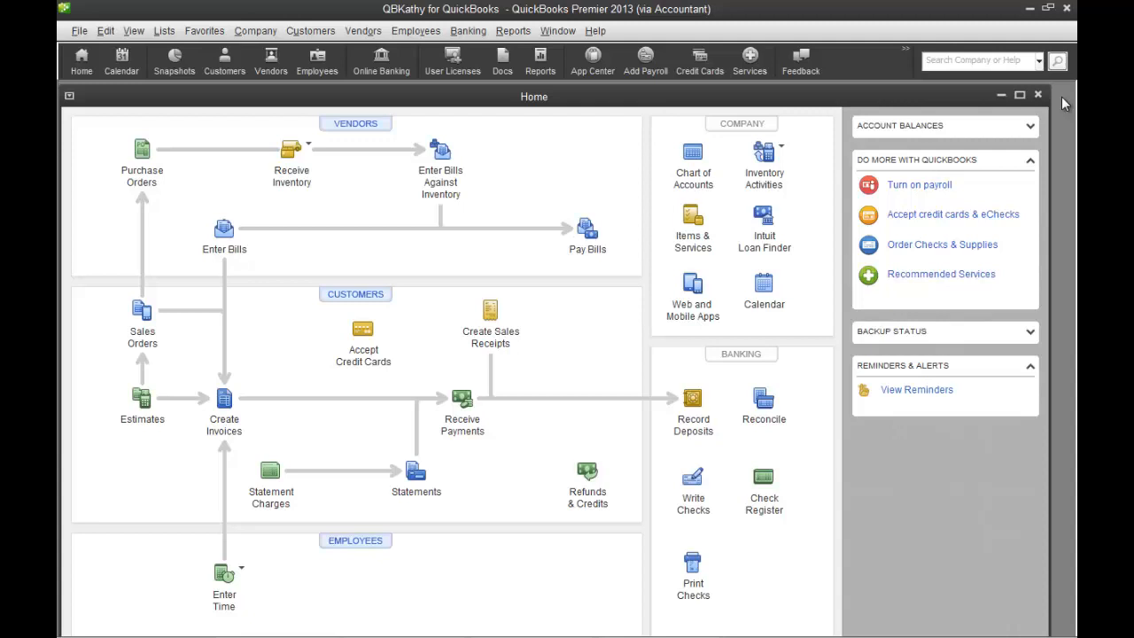
{"action": "mouse_move", "coordinate": [591, 61]}
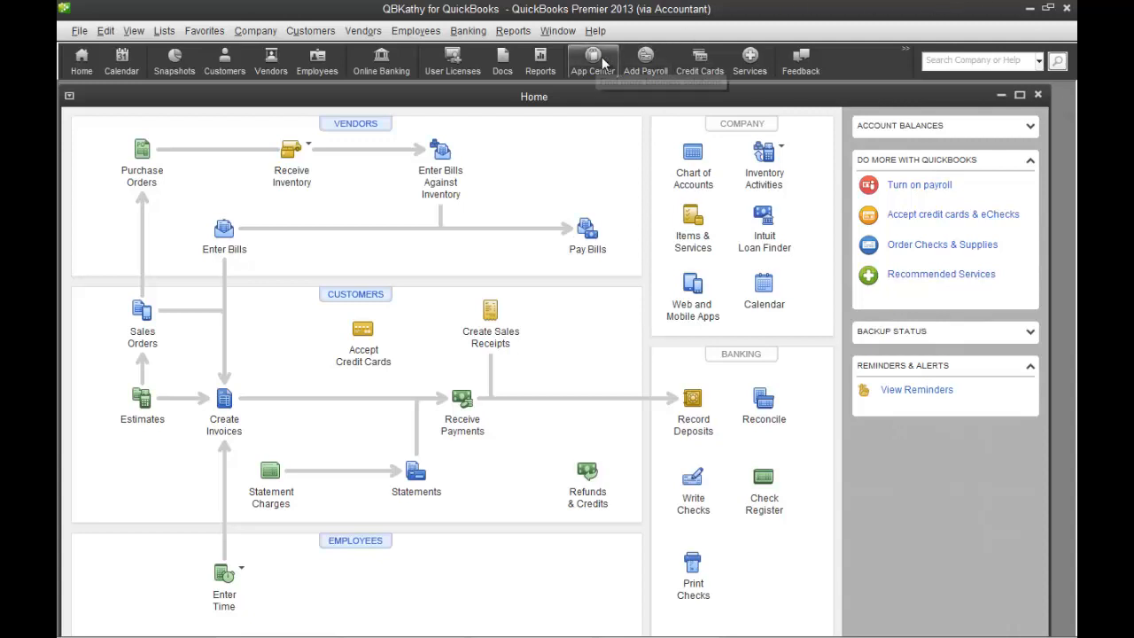
Launch the Discover Intuit App Center, which reports it is offline
{"action": "left_click", "coordinate": [592, 60]}
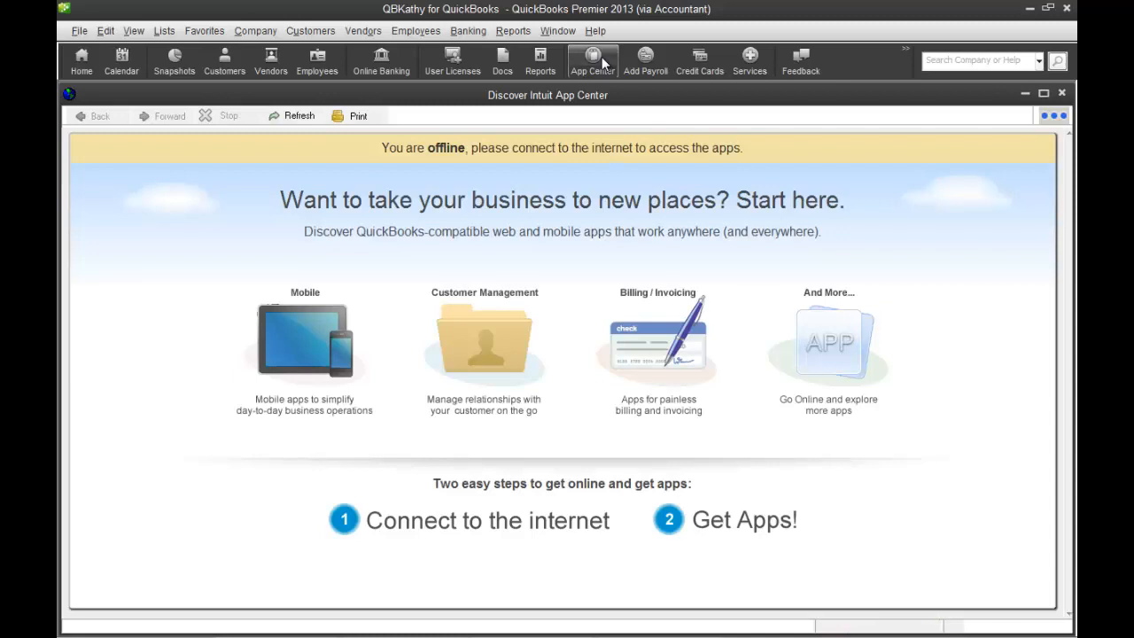